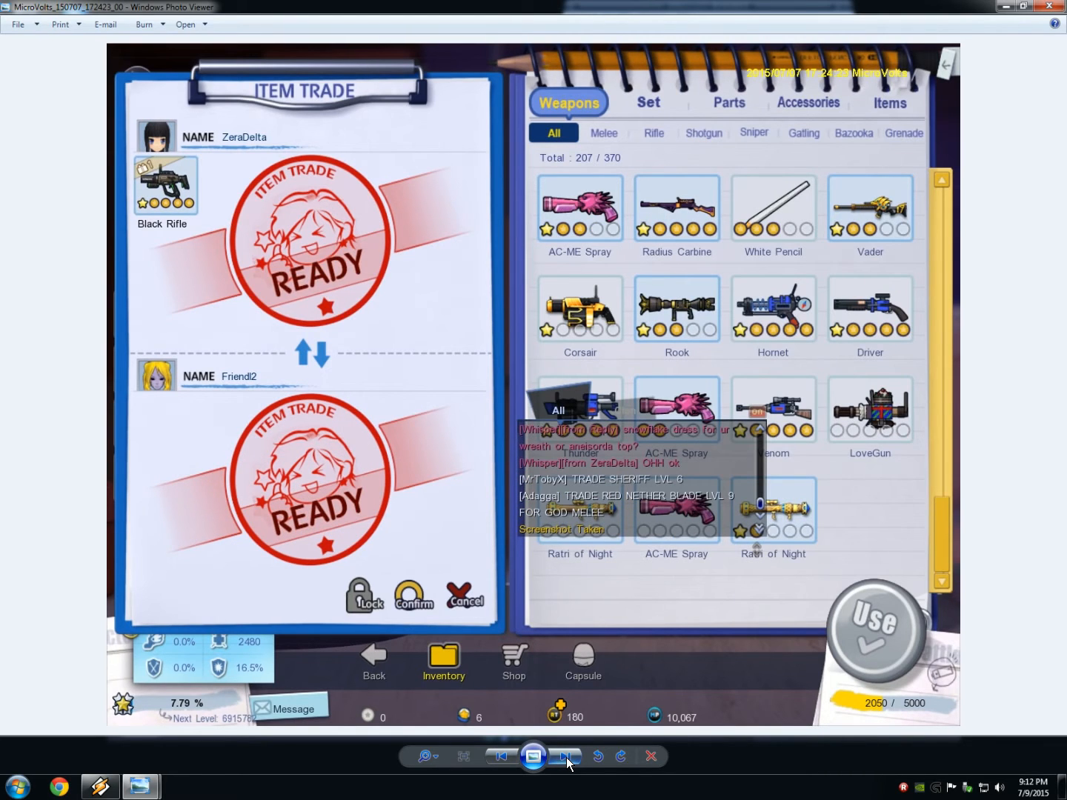
Step: Advance to the next screenshot, showing the Parts inventory trade with two offered items
{"action": "left_click", "coordinate": [727, 102]}
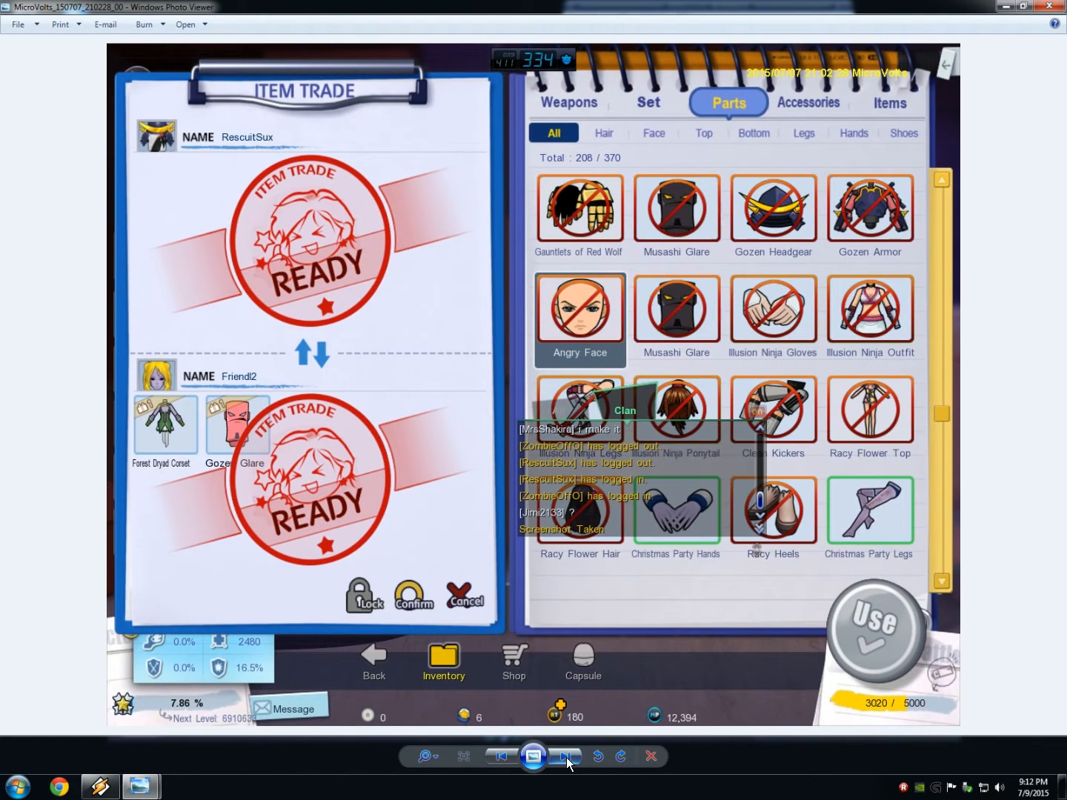